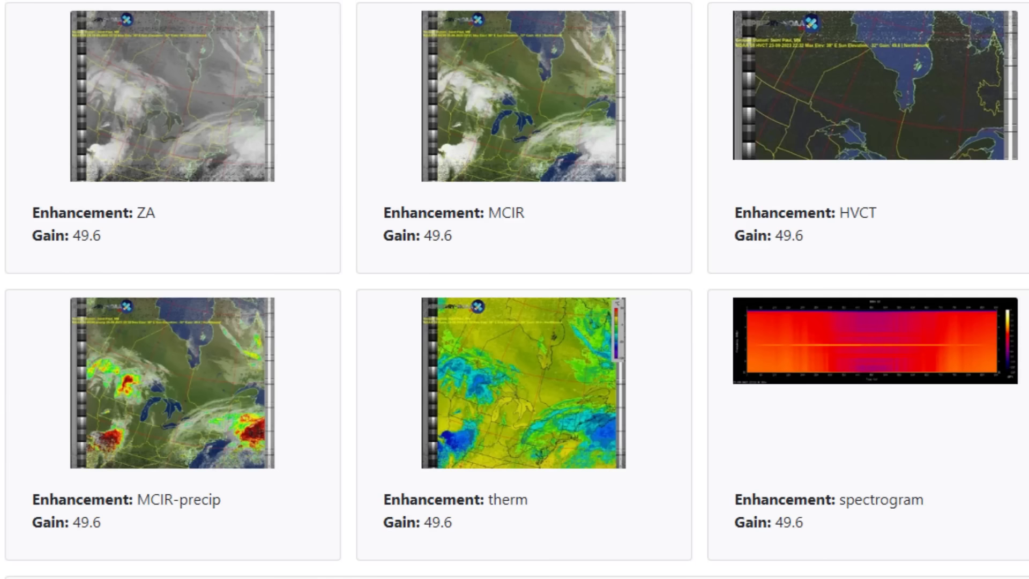
Switch ORBCOMM-receiver to the rtl_tcp branch and bring up its download and clone options.
left_click(172, 384)
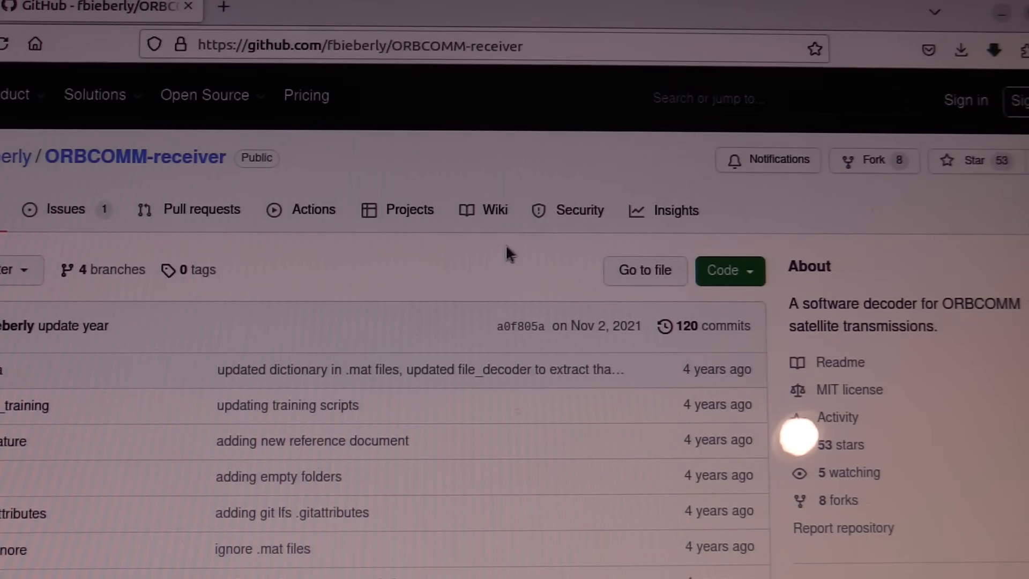
mouse_move(18, 240)
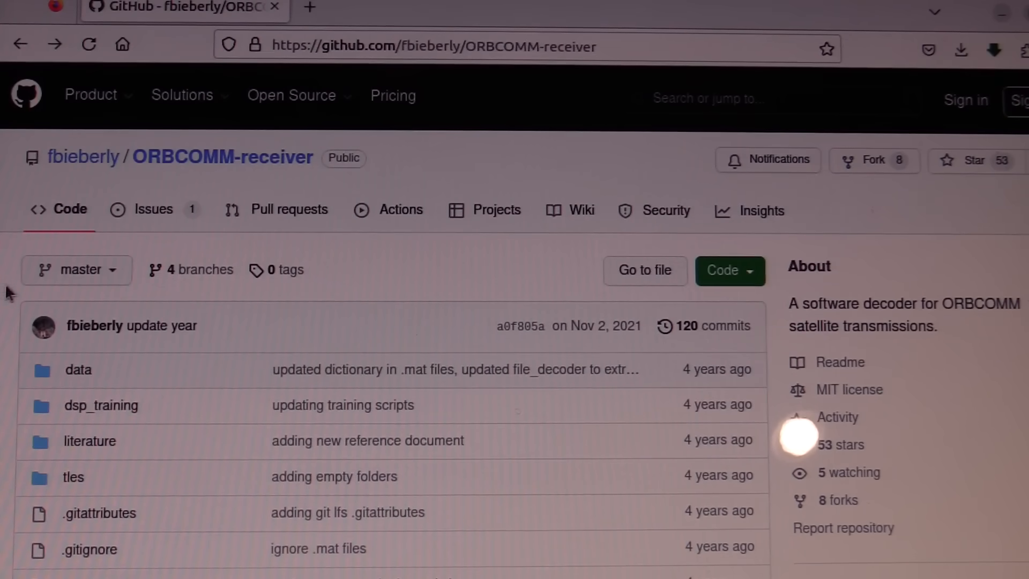
mouse_move(498, 306)
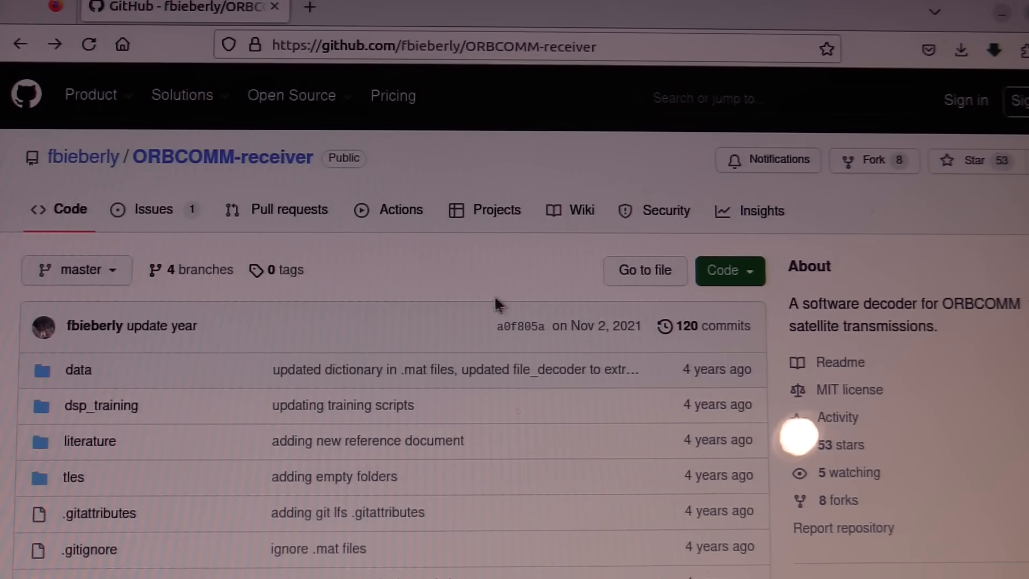
mouse_move(512, 300)
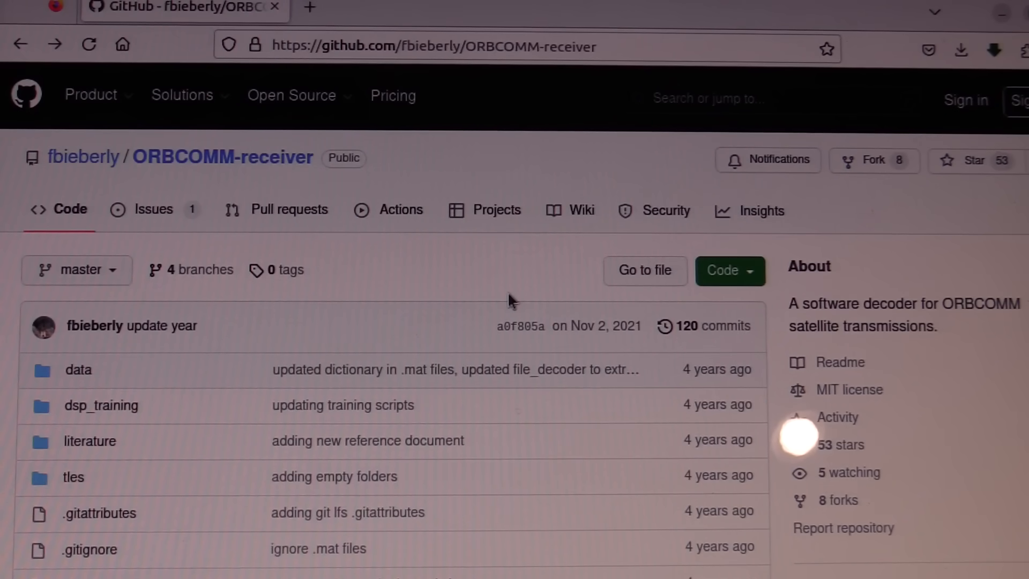
mouse_move(353, 287)
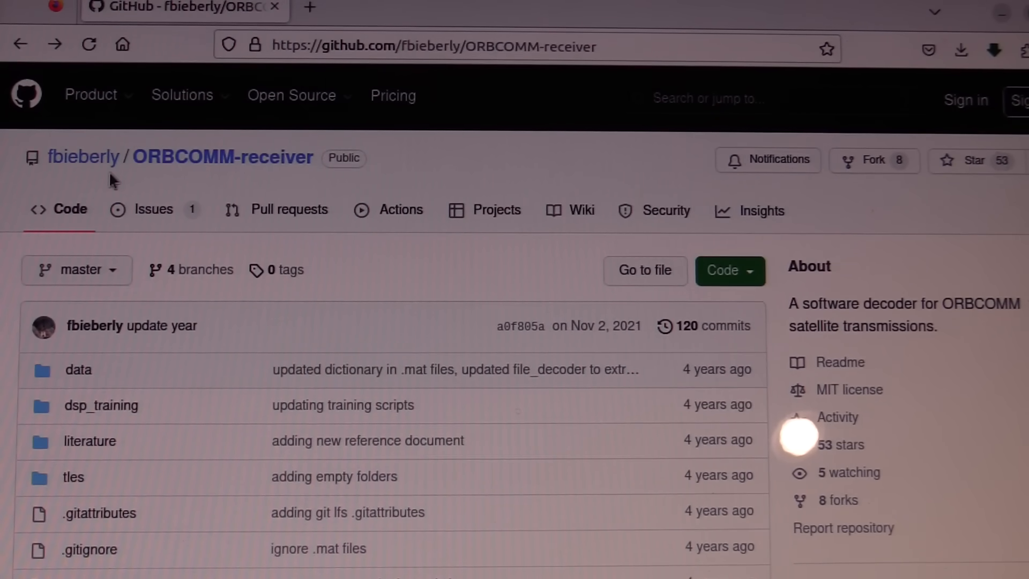
mouse_move(83, 156)
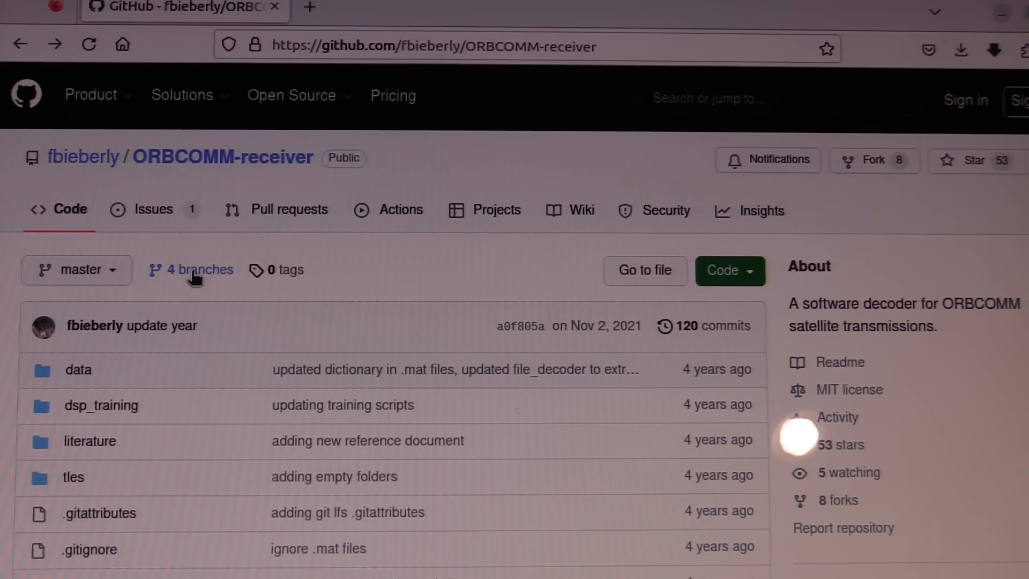
left_click(199, 270)
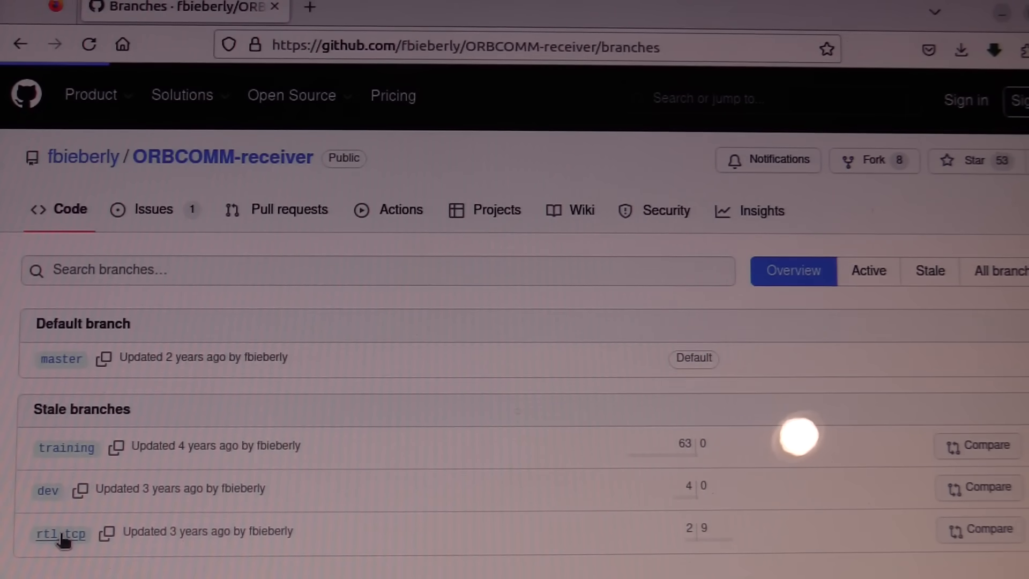
left_click(59, 533)
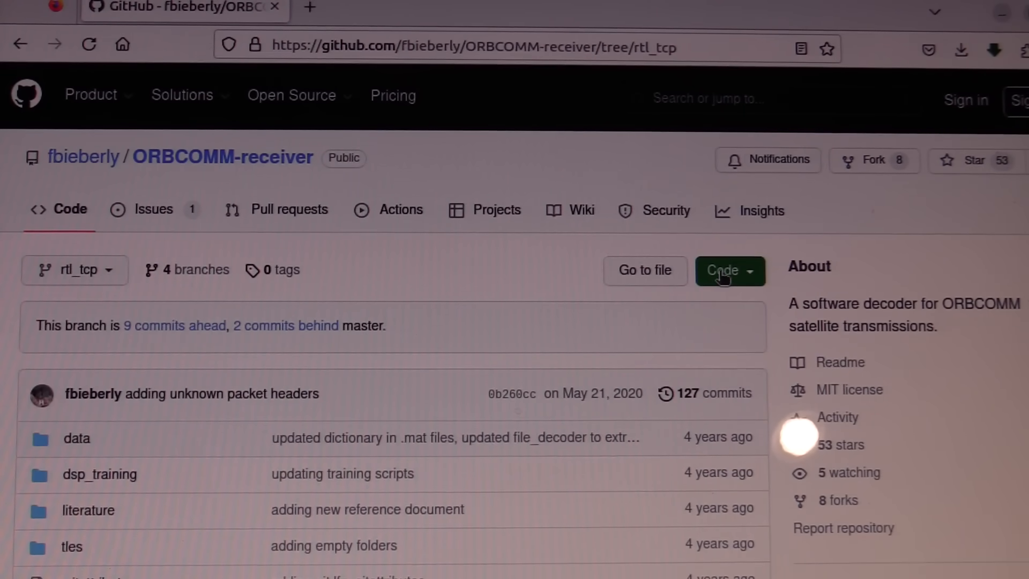
left_click(730, 270)
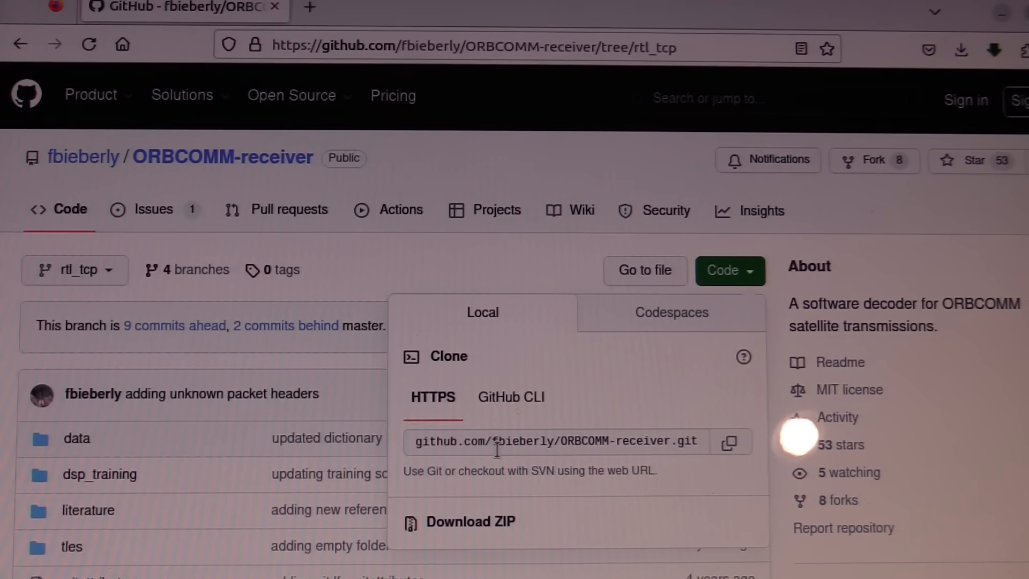
mouse_move(464, 530)
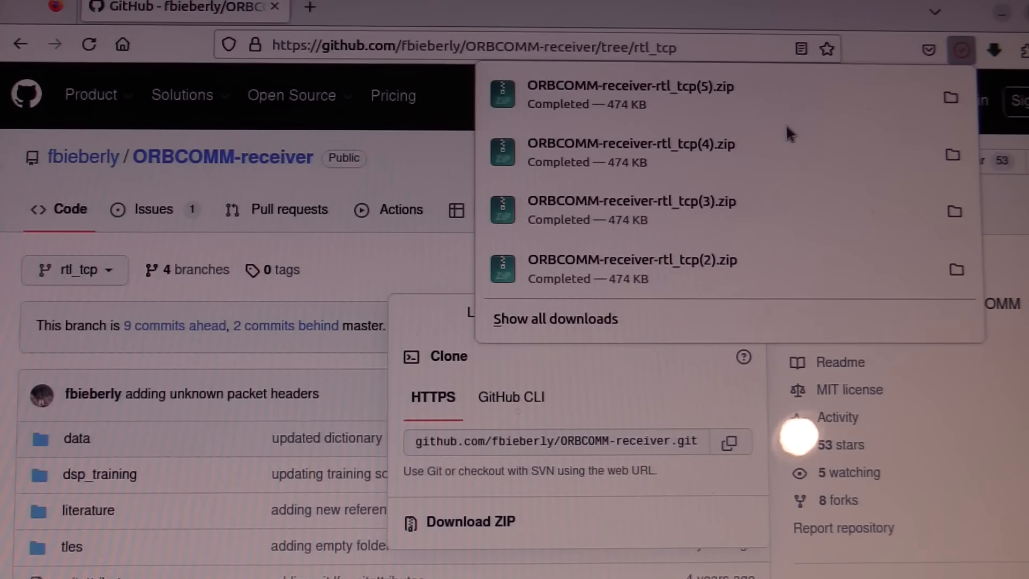
mouse_move(697, 96)
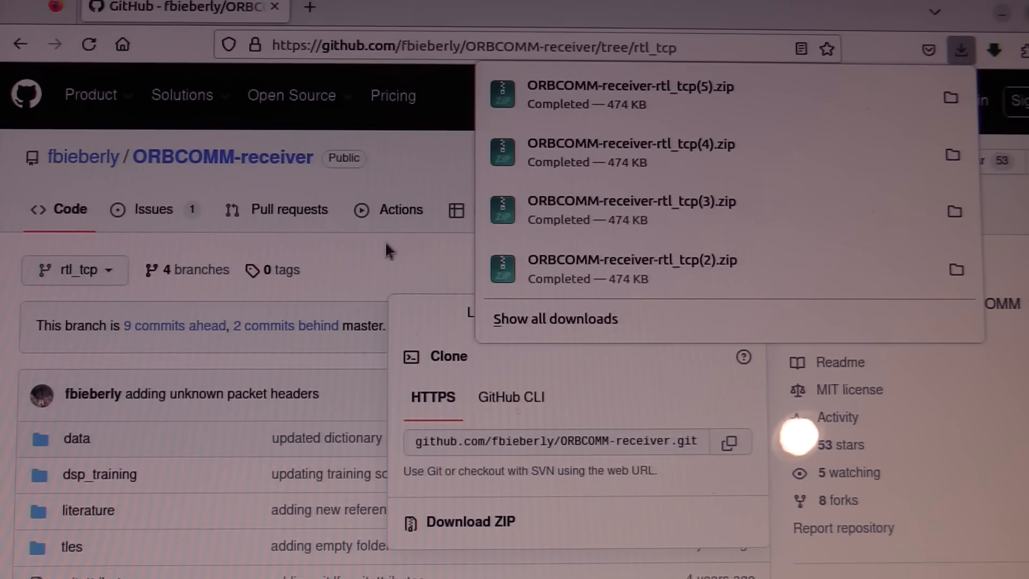
mouse_move(458, 288)
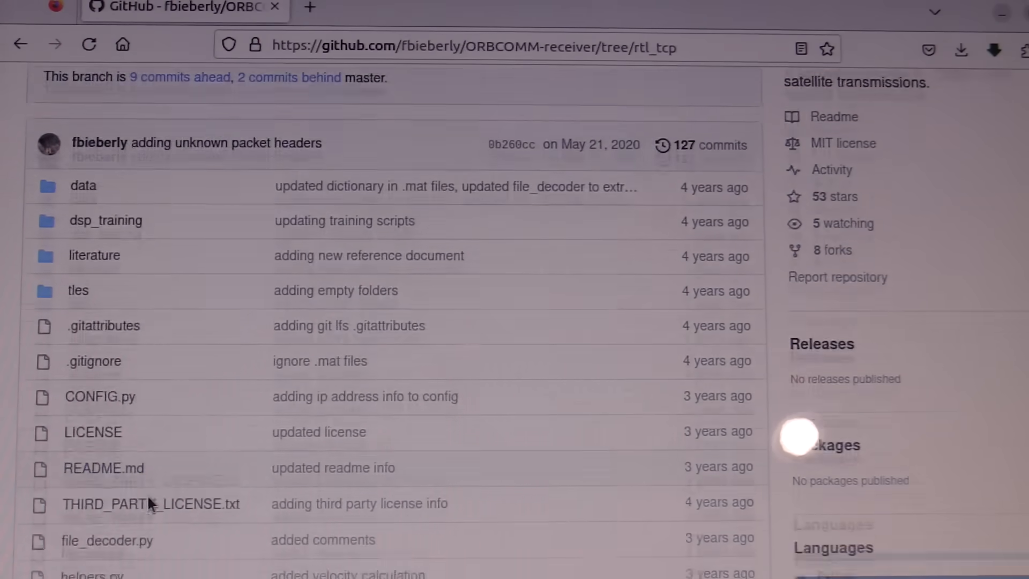
Scroll the README to the 'Real-time recording and decoding from remote RTL-SDR' section.
left_click(102, 468)
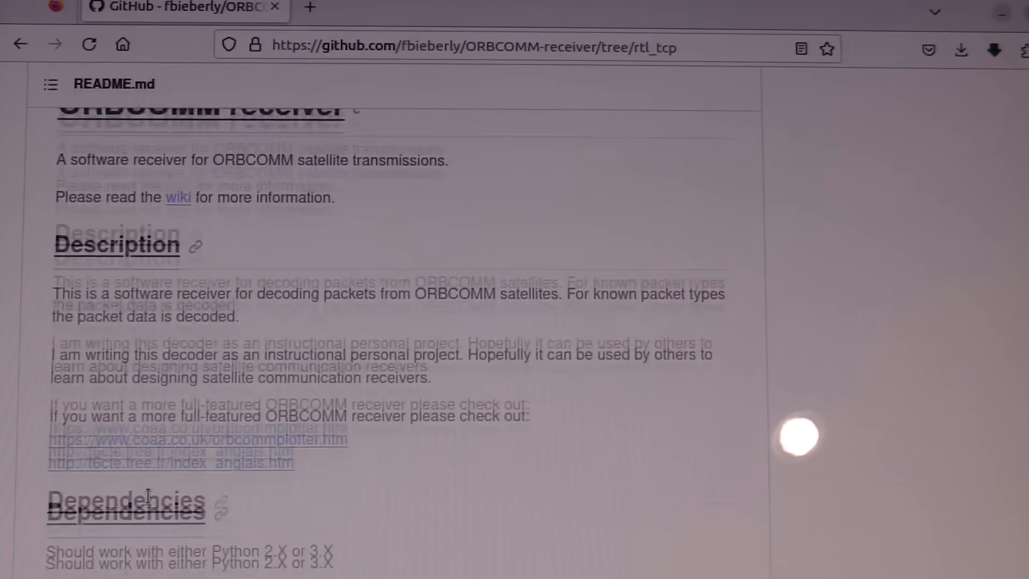
scroll("down", 3)
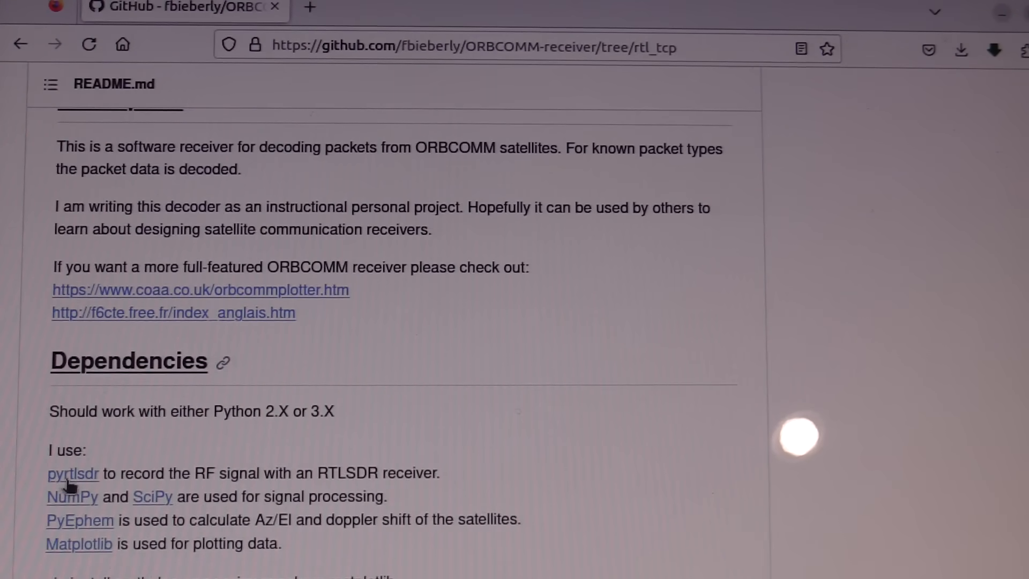
scroll("down", 3)
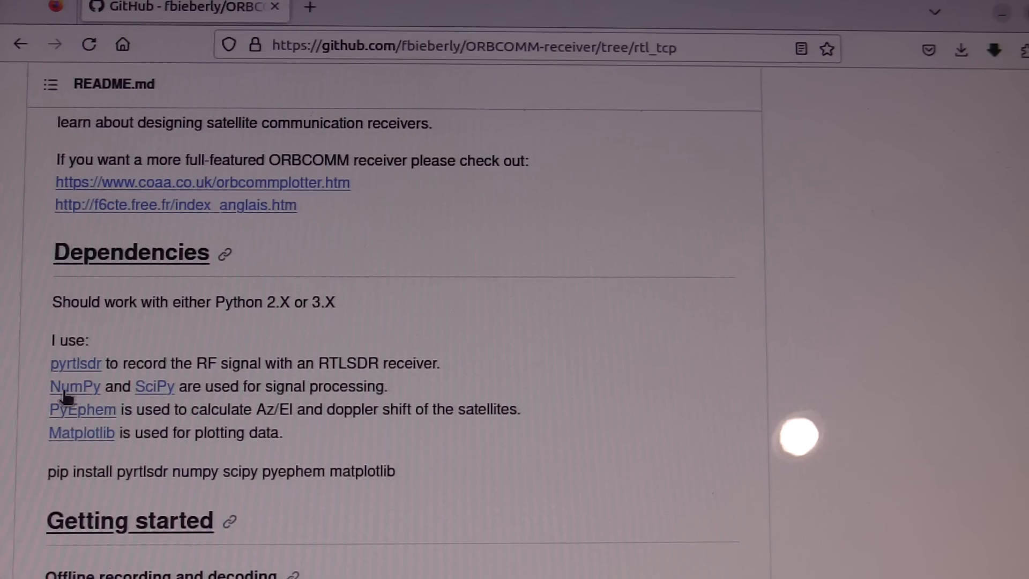
mouse_move(160, 391)
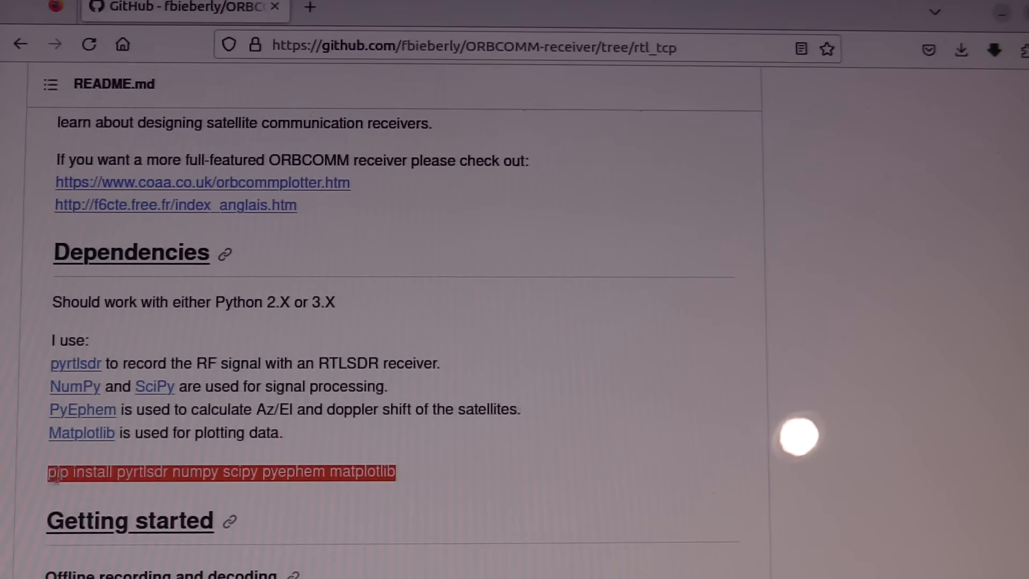
scroll("down", 3)
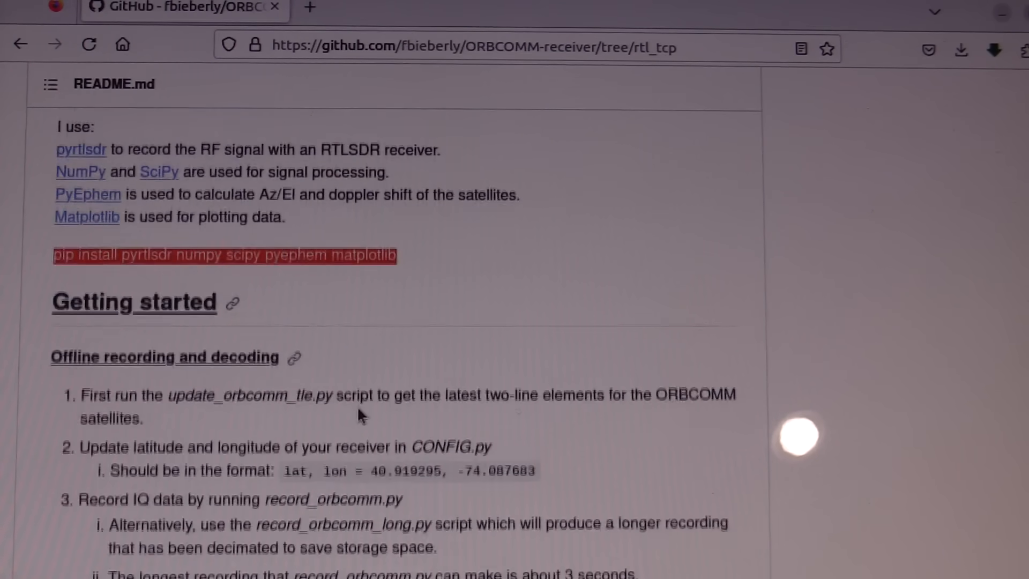
scroll("down", 3)
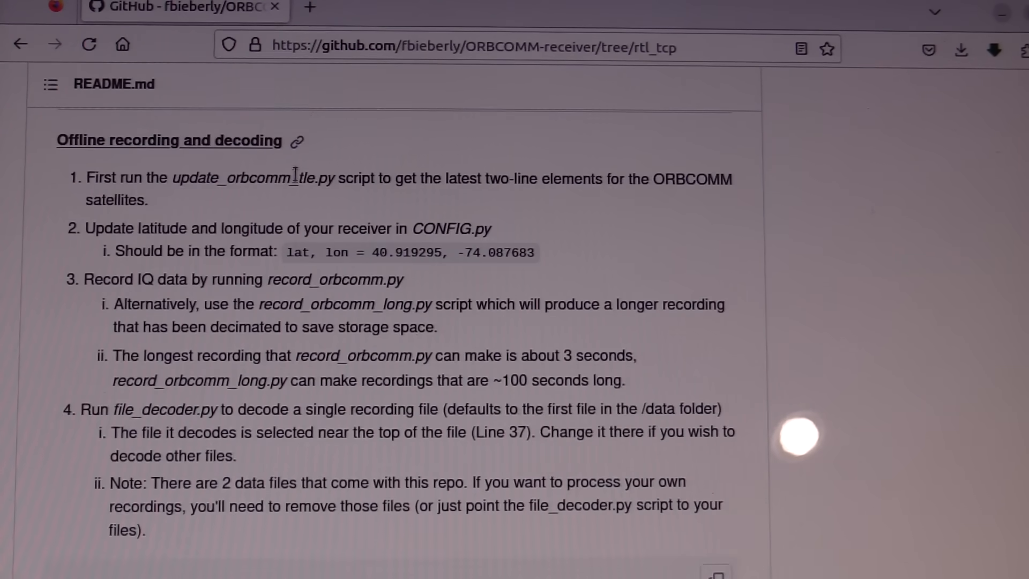
scroll("down", 3)
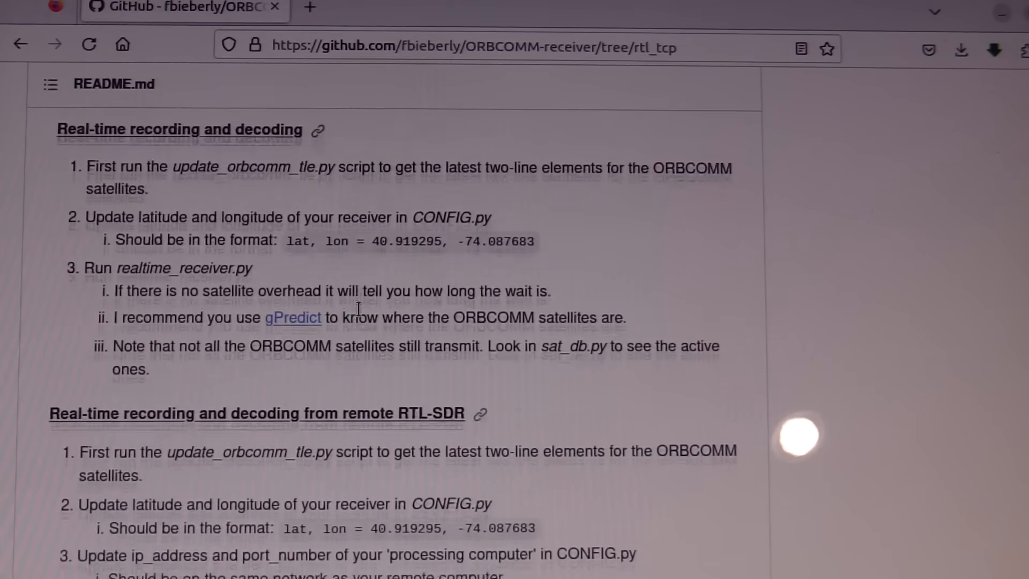
scroll("down", 3)
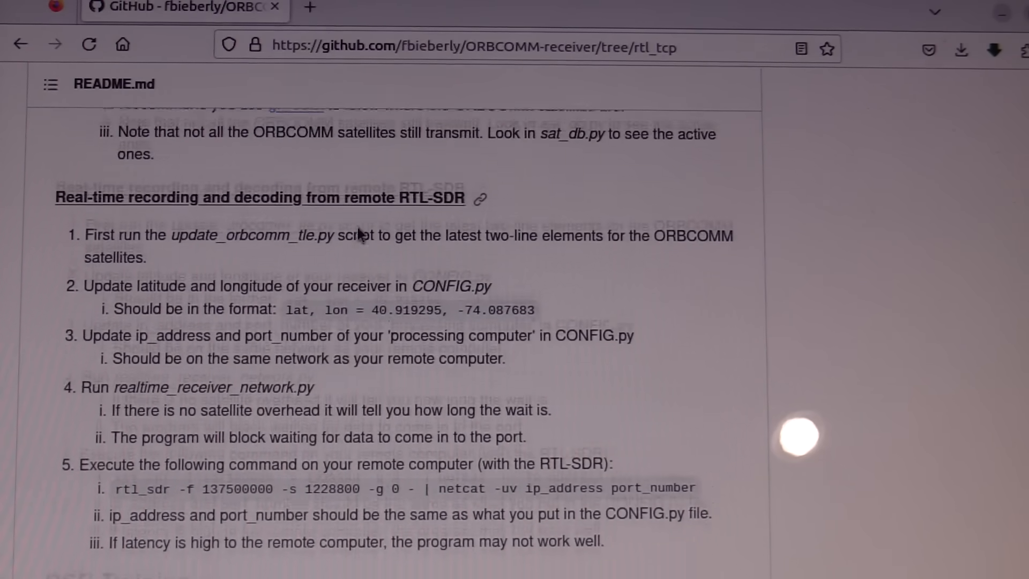
scroll("up", 3)
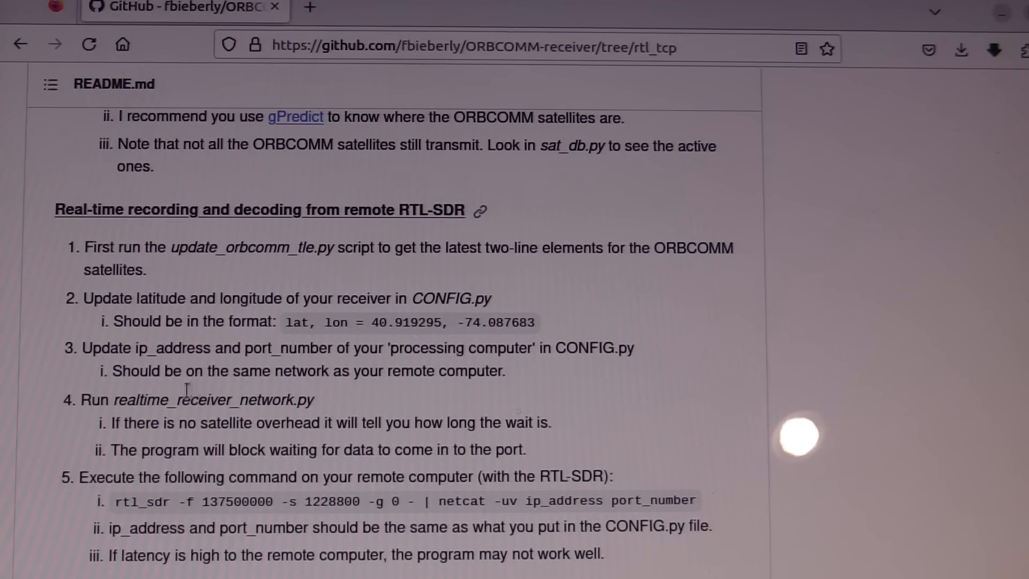
Select the update_orbcomm_tle.py script name in the project listing.
double_click(217, 247)
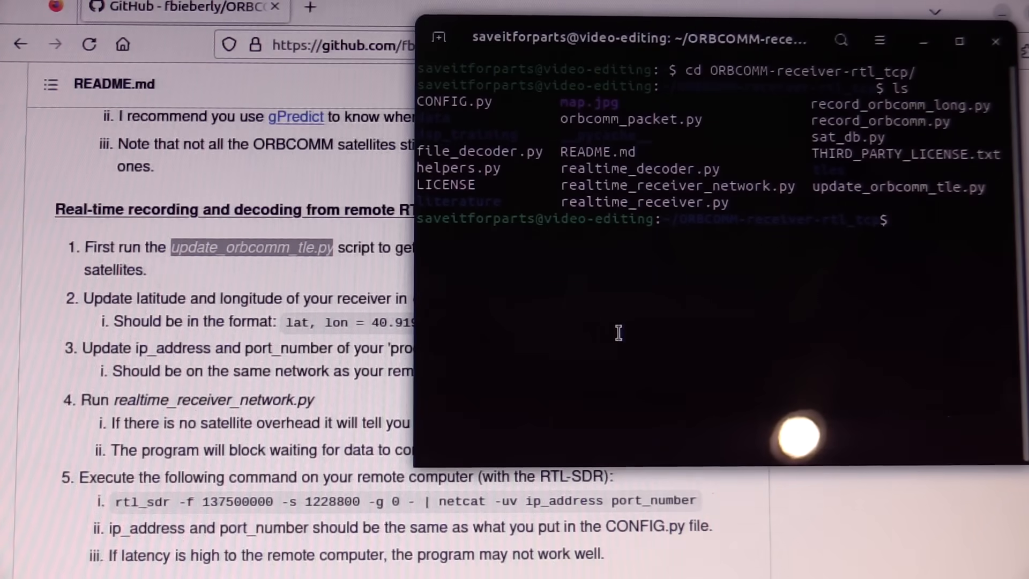
Run python3 update_orbcomm_tle.py, then launch realtime_receiver_network.py and move its plot window aside.
type("py")
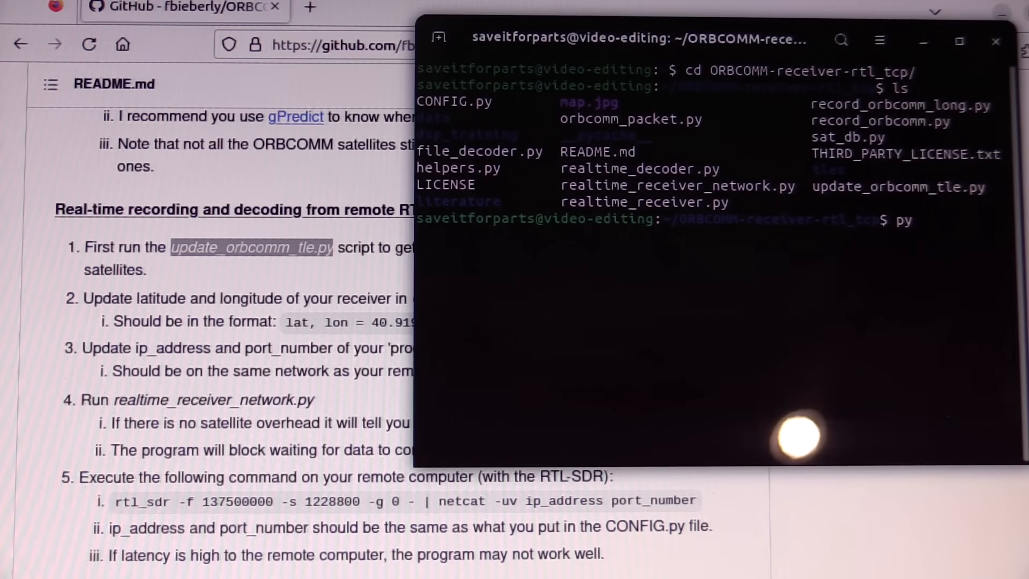
type("python3 update_orbcomm_tle.py")
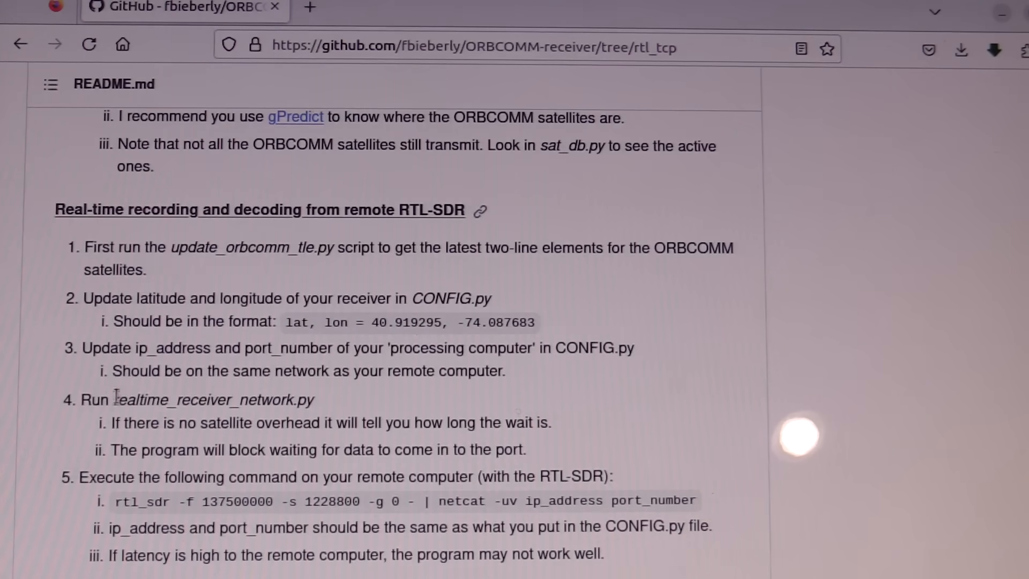
double_click(191, 401)
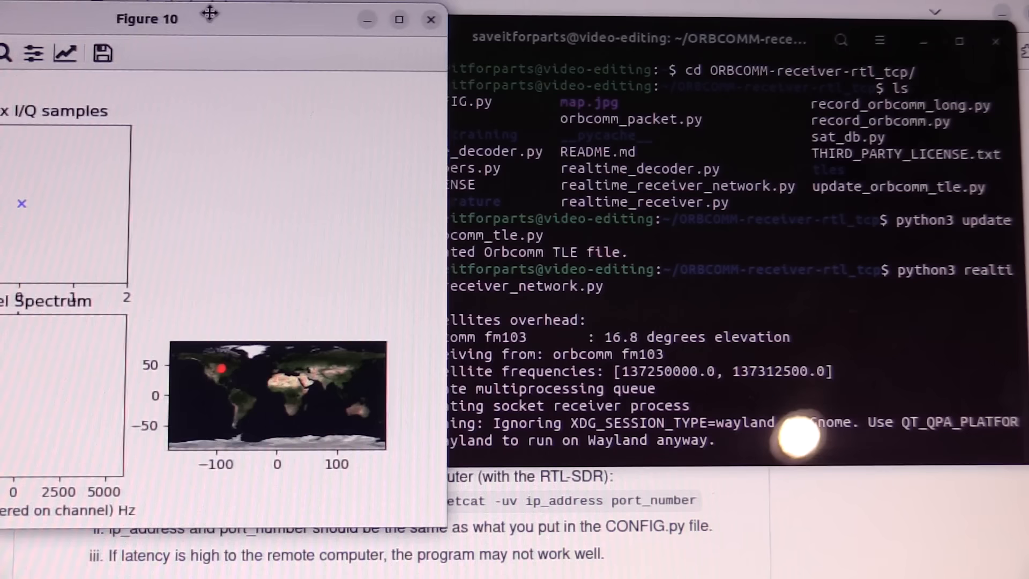
left_click_drag(147, 18, 328, 22)
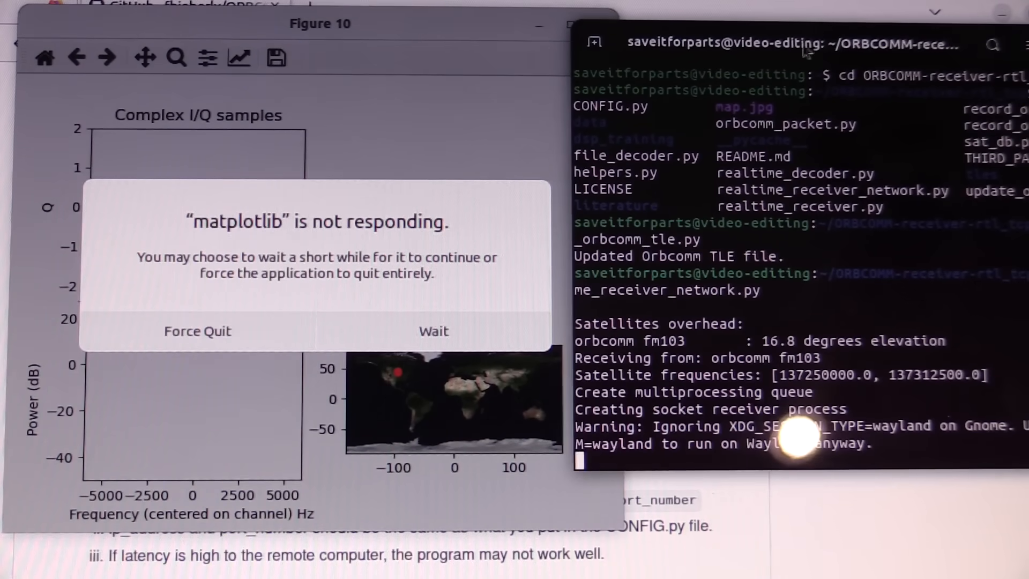
mouse_move(449, 289)
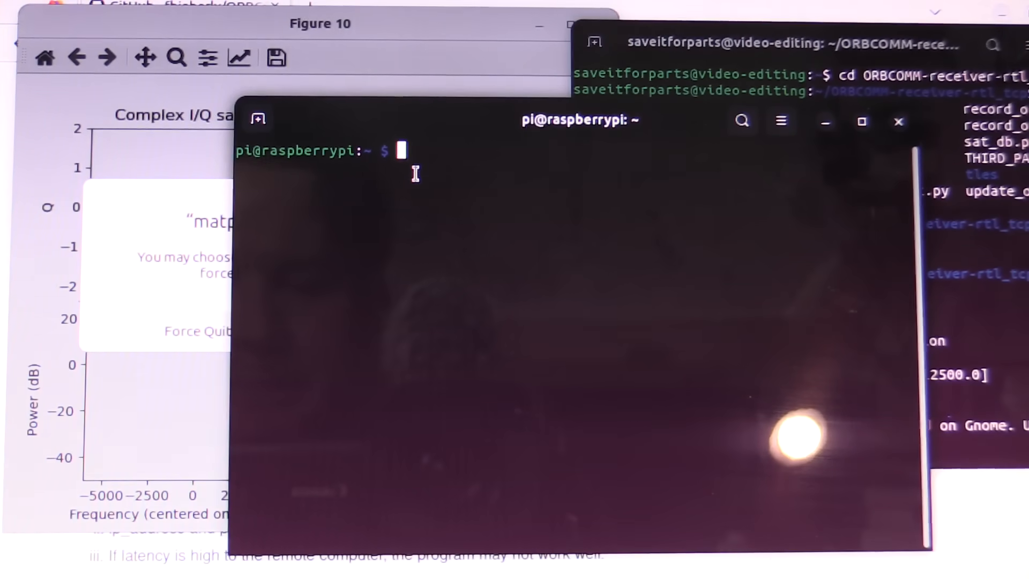
Run rtl_sdr -f 137500000 -s 1228800 -g 0 piped to netcat -uv 192.168.1.147 5556 on the Pi.
type("rtl_sdr -f 137500000 -s 1228800 -g 0 - | netcat -uv 192.168.1.147 5556")
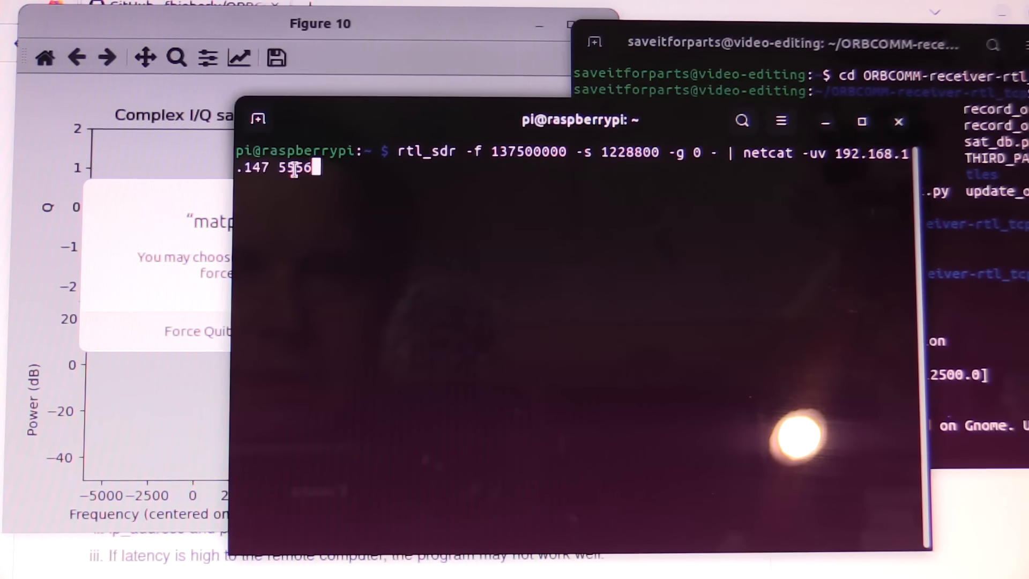
key("Return")
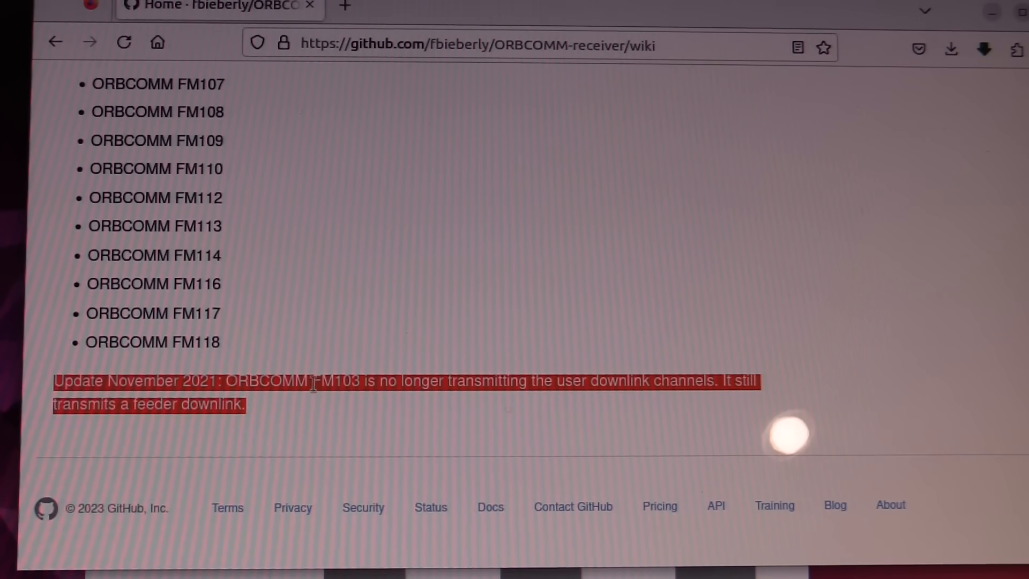
mouse_move(330, 415)
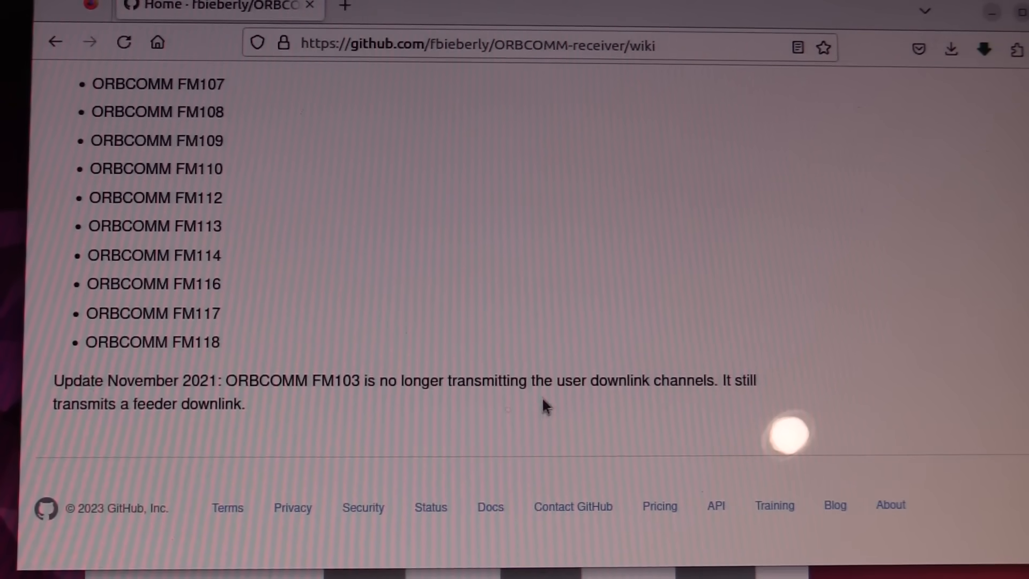
mouse_move(161, 442)
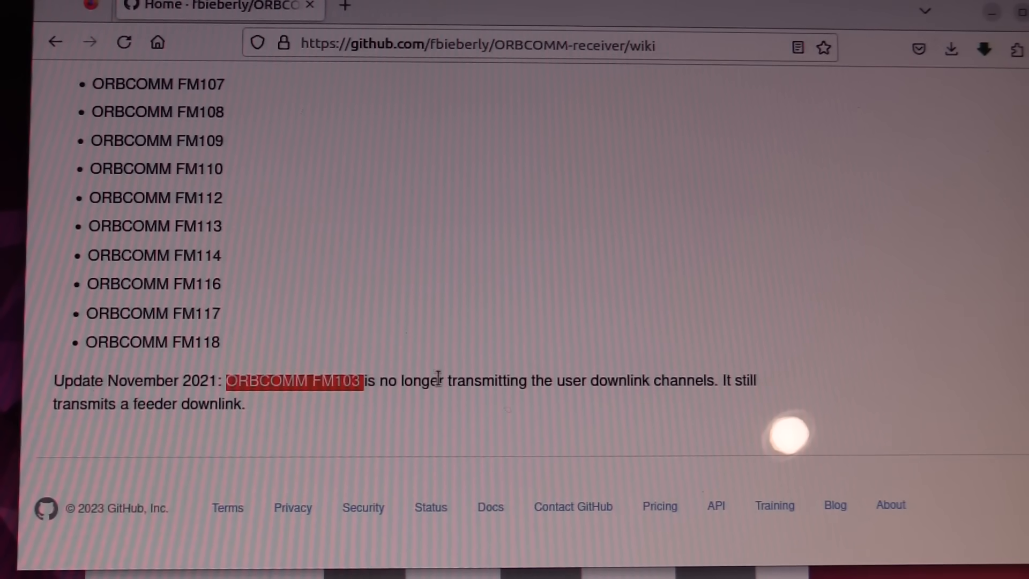
mouse_move(430, 429)
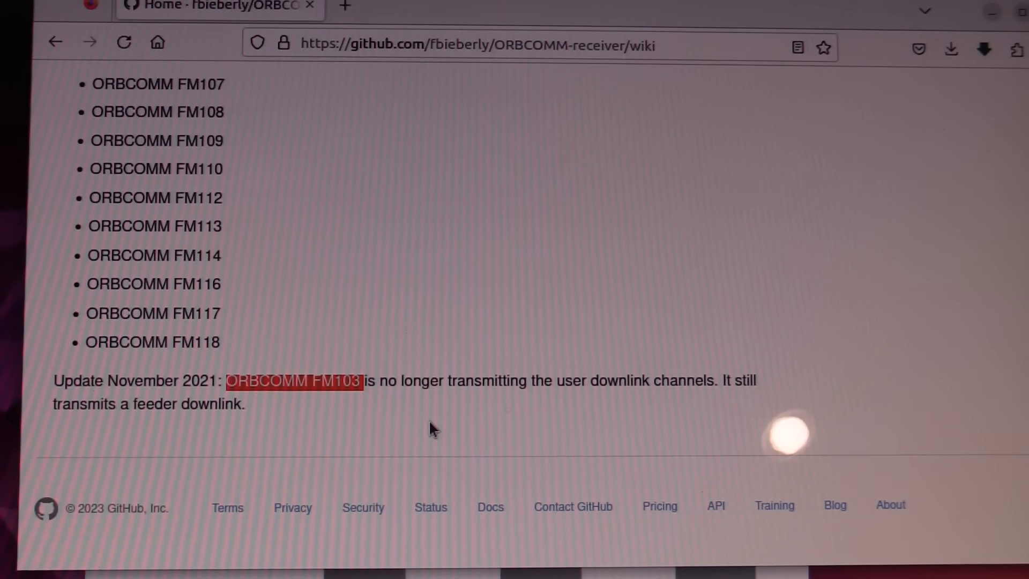
Scroll the wiki up to the list of transmitting satellites FM36 through FM118.
scroll("up", 3)
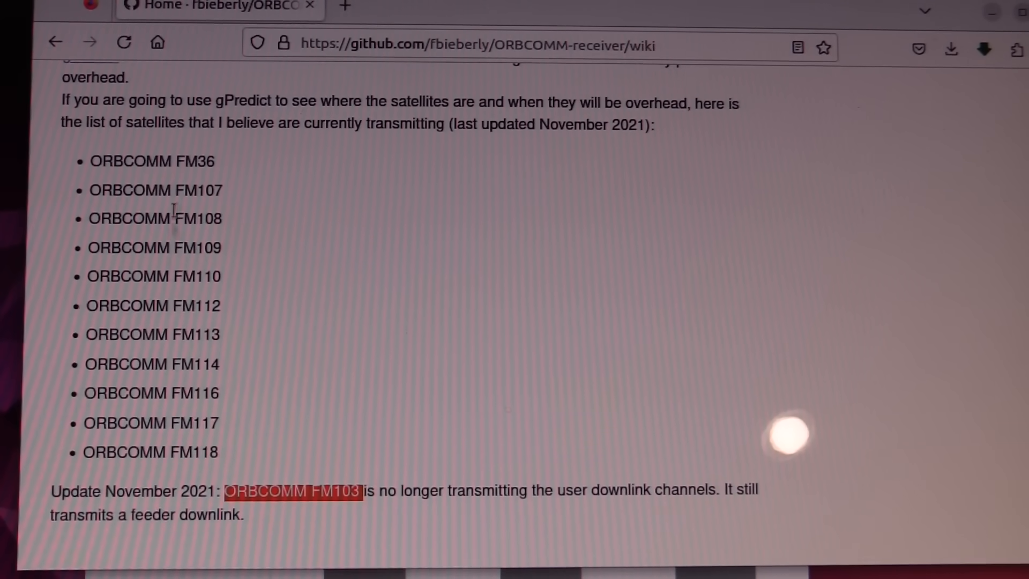
mouse_move(206, 420)
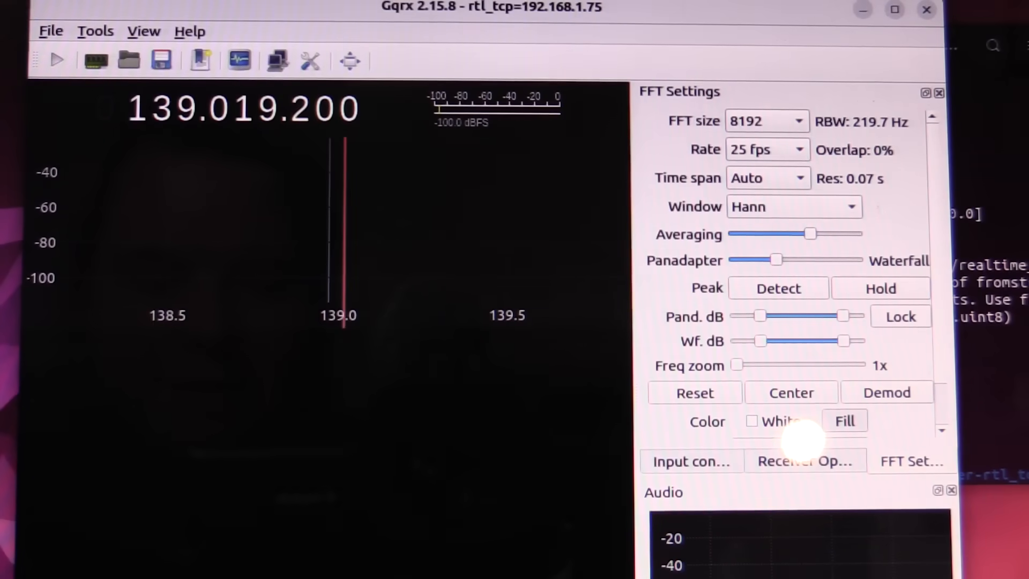
Set the I/O device string to rtl_tcp=192.168.1.75 and start receiving.
left_click(51, 30)
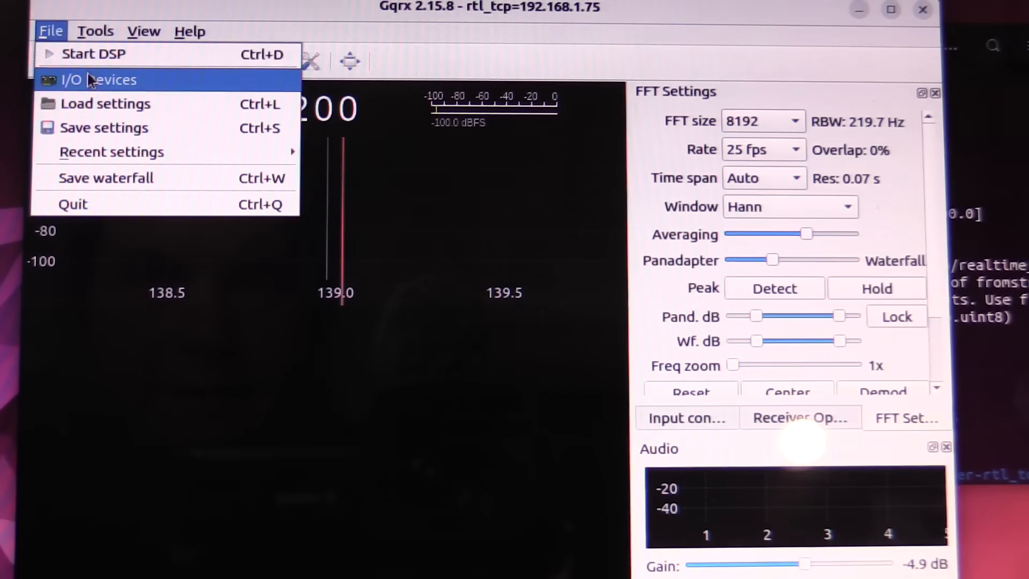
left_click(99, 79)
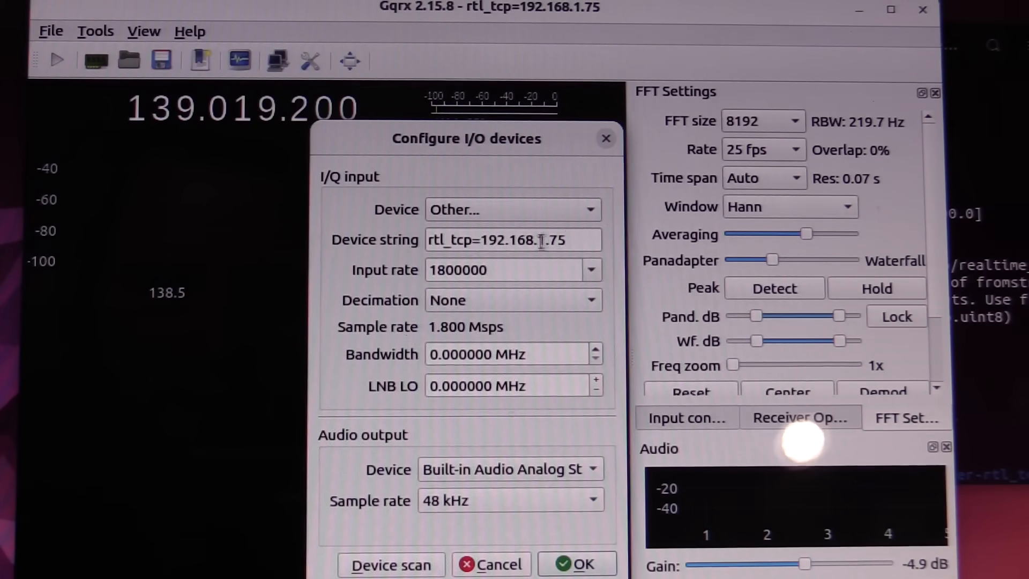
left_click(579, 564)
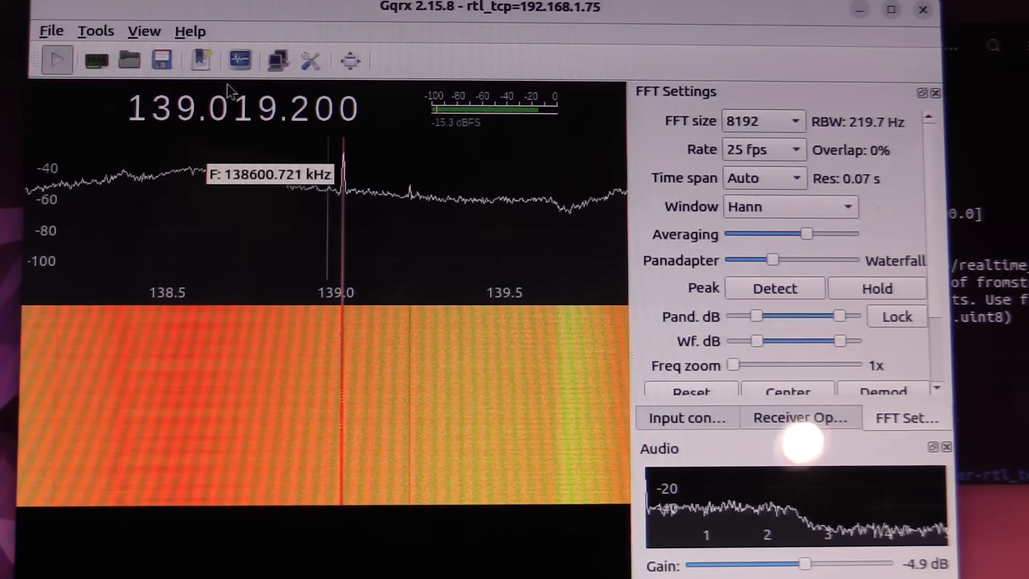